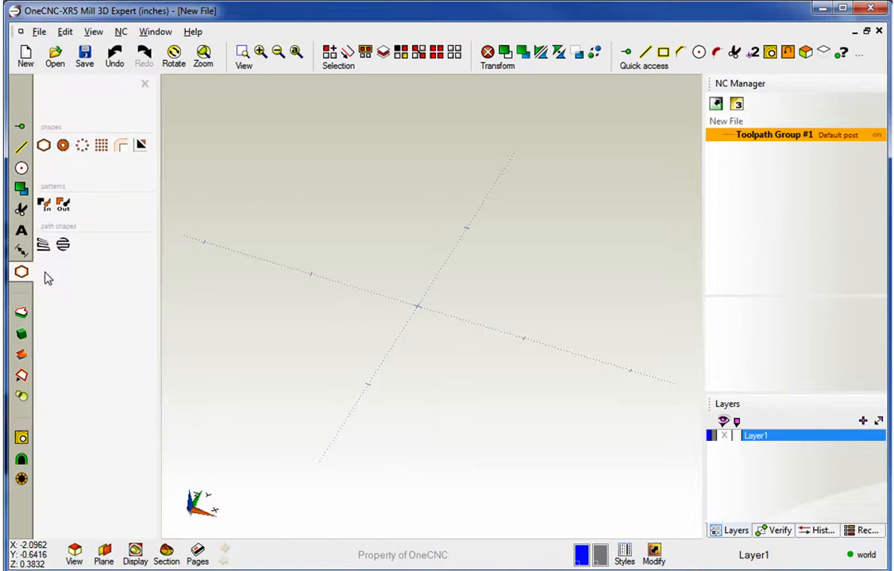
{"action": "mouse_move", "coordinate": [45, 146]}
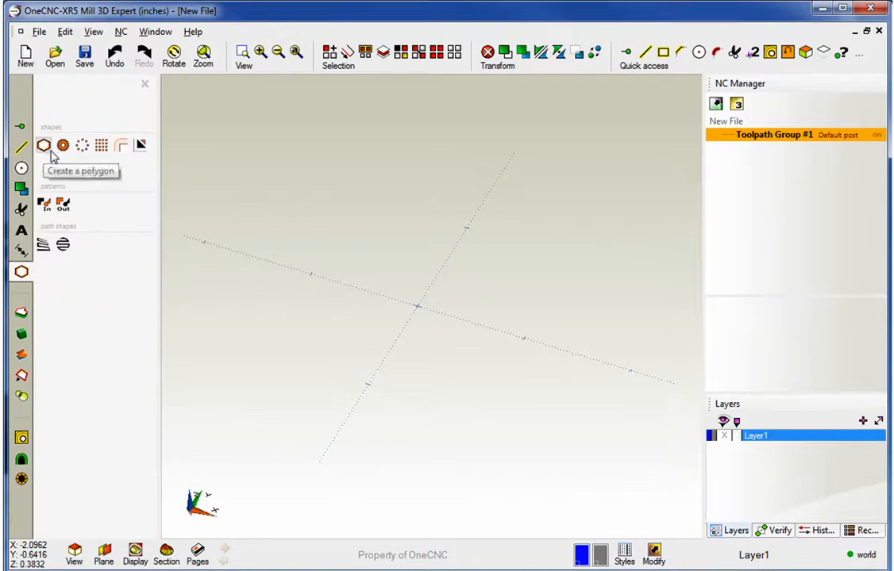
{"action": "mouse_move", "coordinate": [102, 146]}
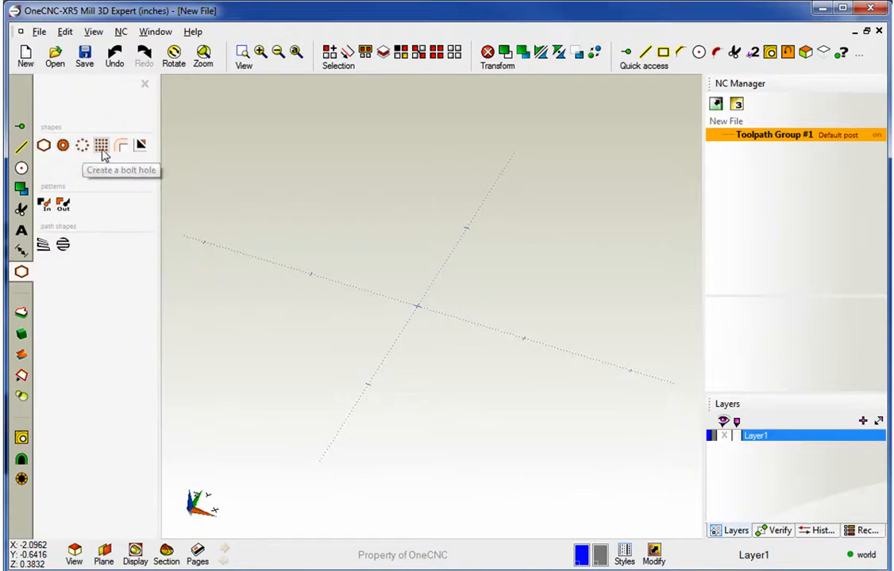
{"action": "mouse_move", "coordinate": [44, 146]}
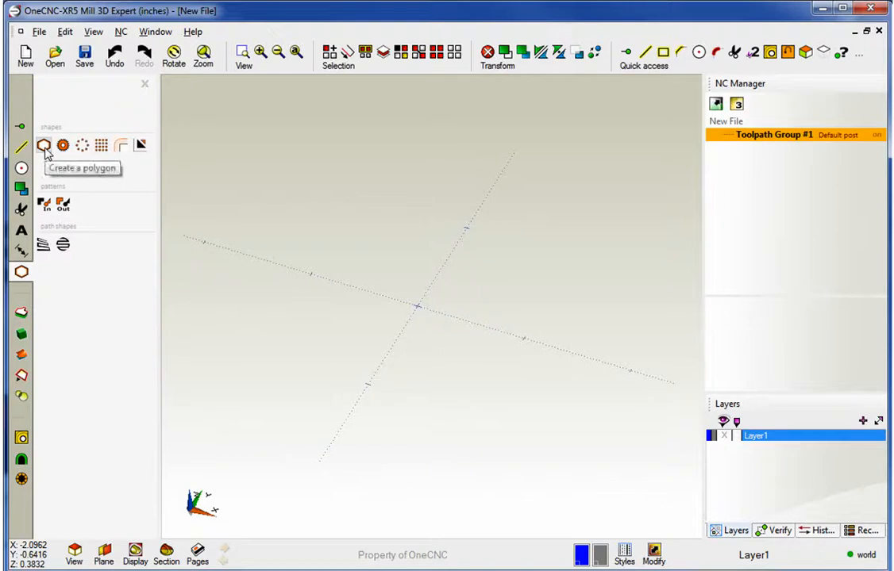
- Preview a polygon centred on a picked point on the datum
{"action": "left_click", "coordinate": [44, 146]}
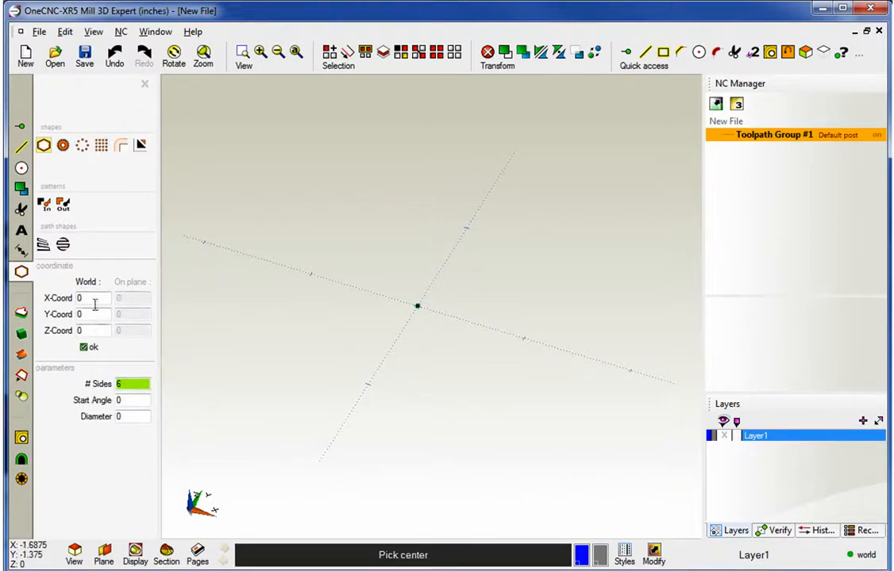
{"action": "left_click", "coordinate": [367, 220]}
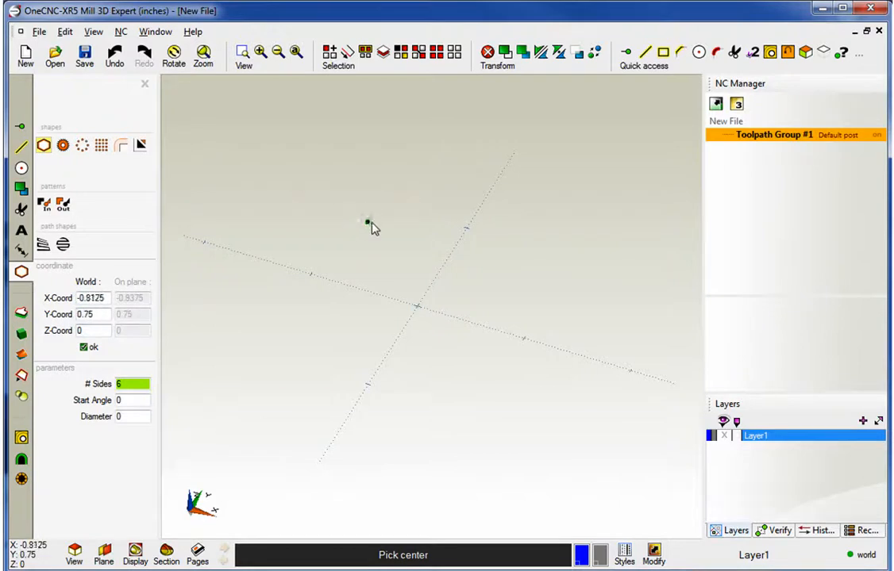
{"action": "left_click", "coordinate": [416, 306]}
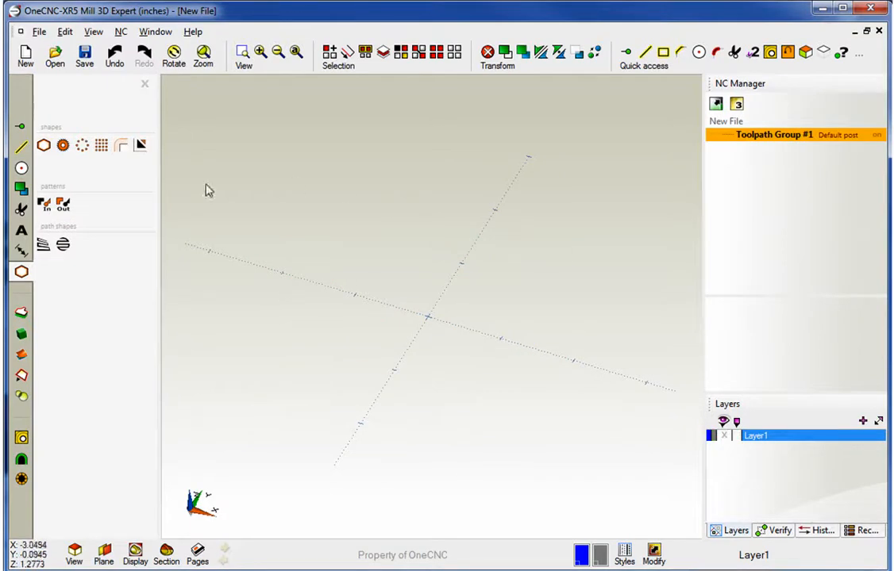
- Centre a gear on the datum origin with pitch diameter 3, 45 teeth and 25° pressure angle
{"action": "left_click", "coordinate": [64, 144]}
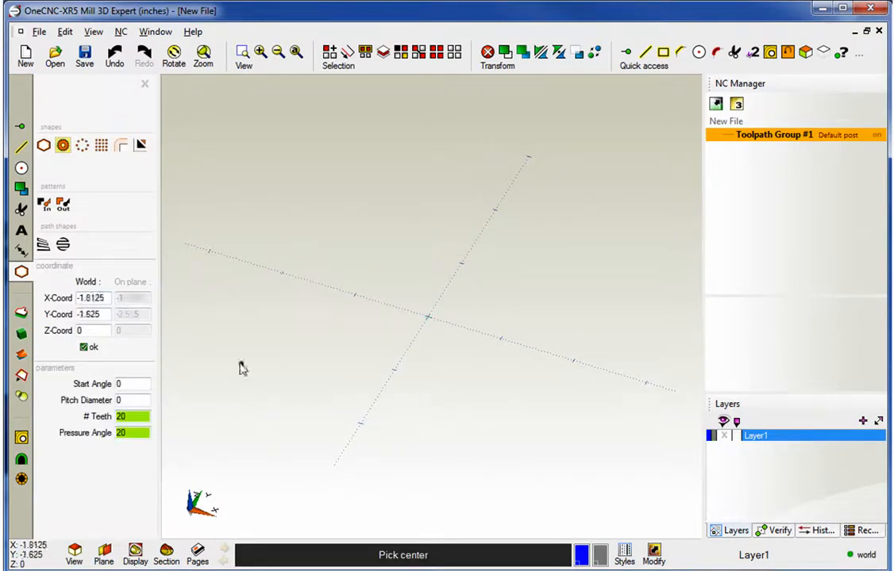
{"action": "left_click", "coordinate": [428, 317]}
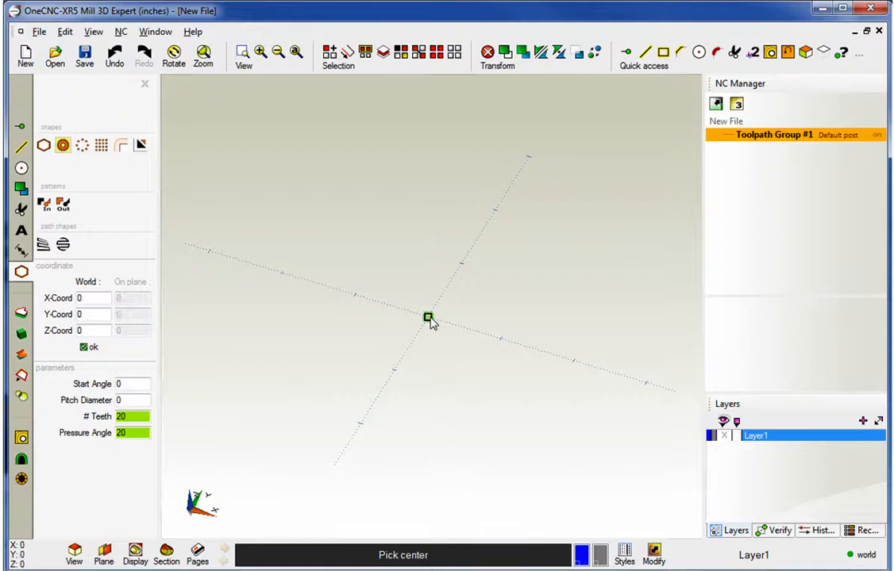
{"action": "left_click", "coordinate": [428, 317]}
{"action": "type", "text": "3"}
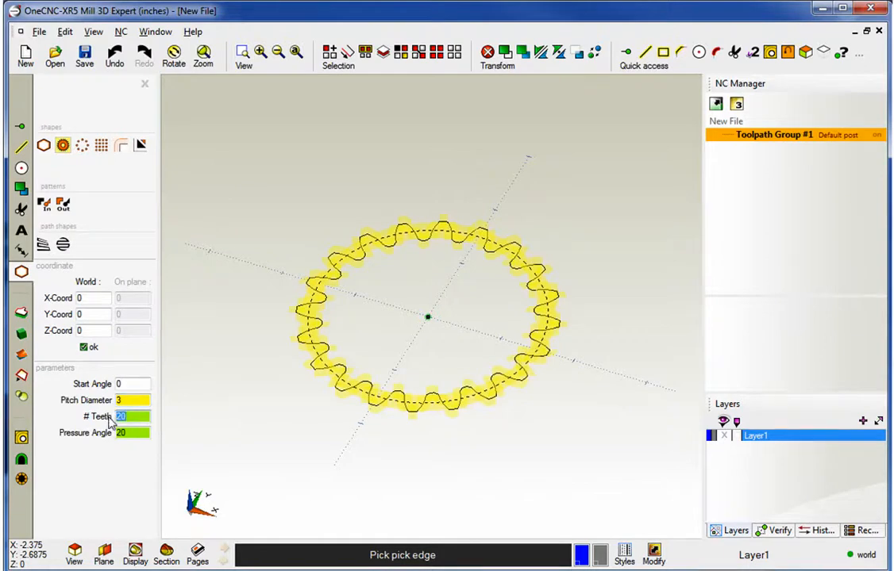
{"action": "type", "text": "45"}
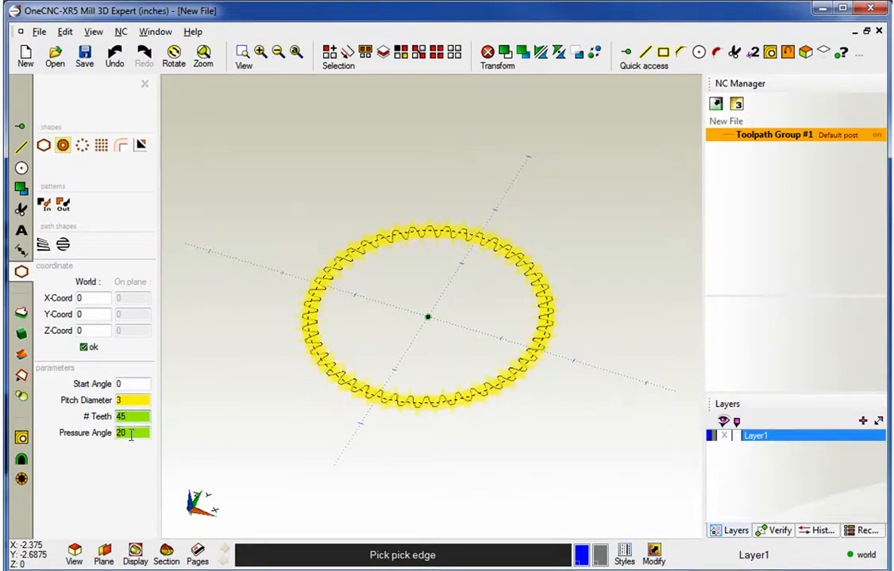
{"action": "type", "text": "25"}
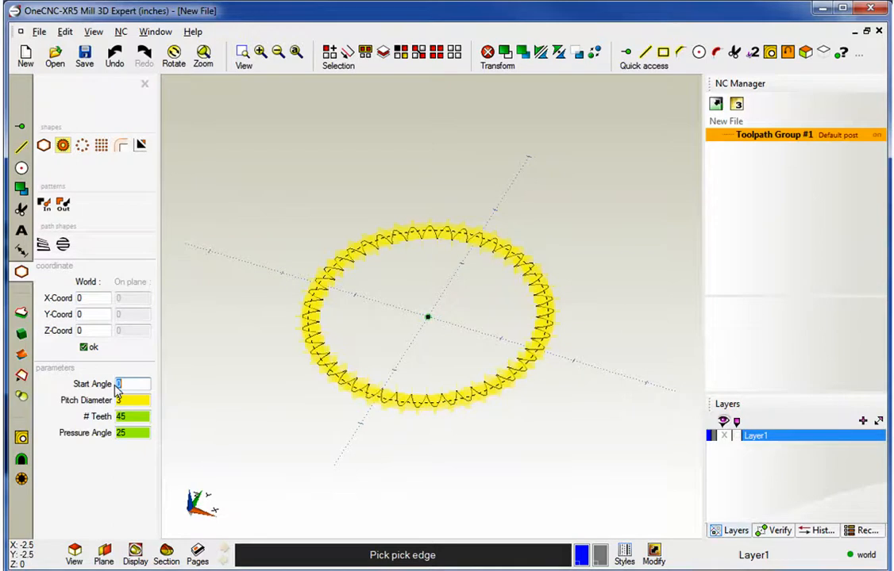
{"action": "type", "text": "34"}
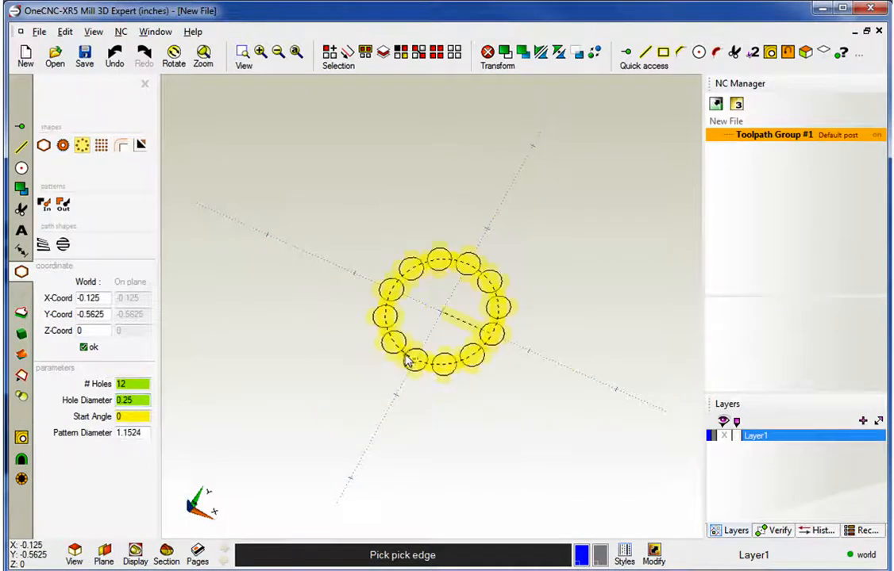
- Edit the Pattern Diameter of the 12-hole, 0.25-diameter bolt circle, then cancel it
{"action": "type", "text": "0"}
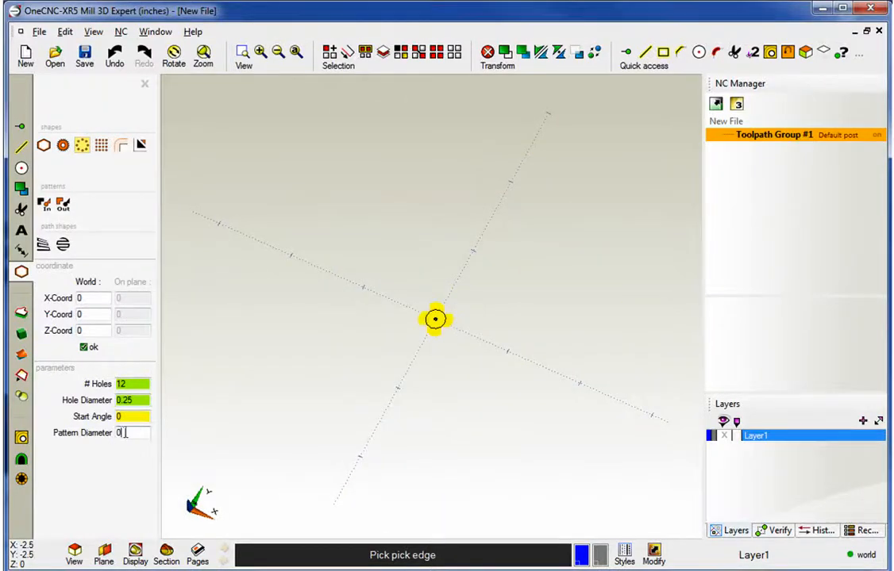
{"action": "type", "text": "5"}
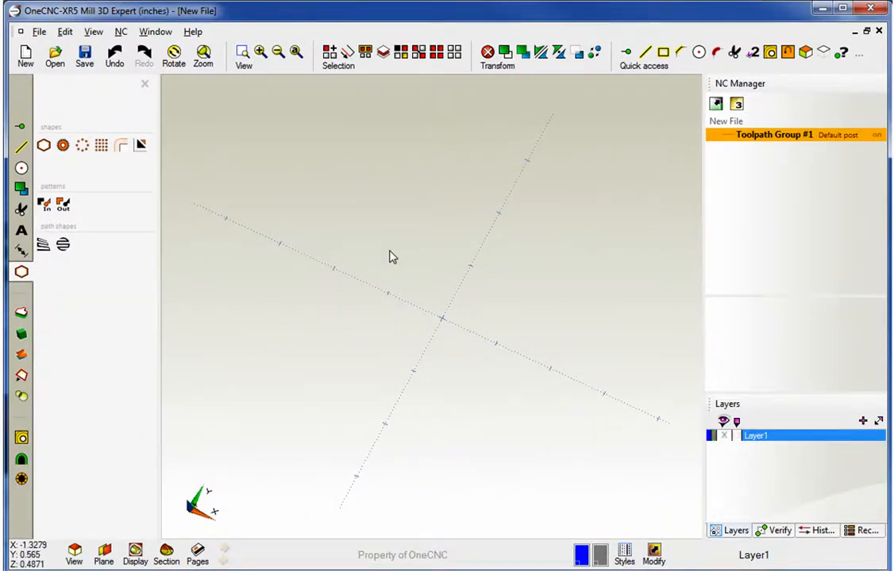
- Draw a grid of 0.5-diameter holes, 10 in X by 6 in Y, with the second corner at X 12
{"action": "left_click", "coordinate": [102, 146]}
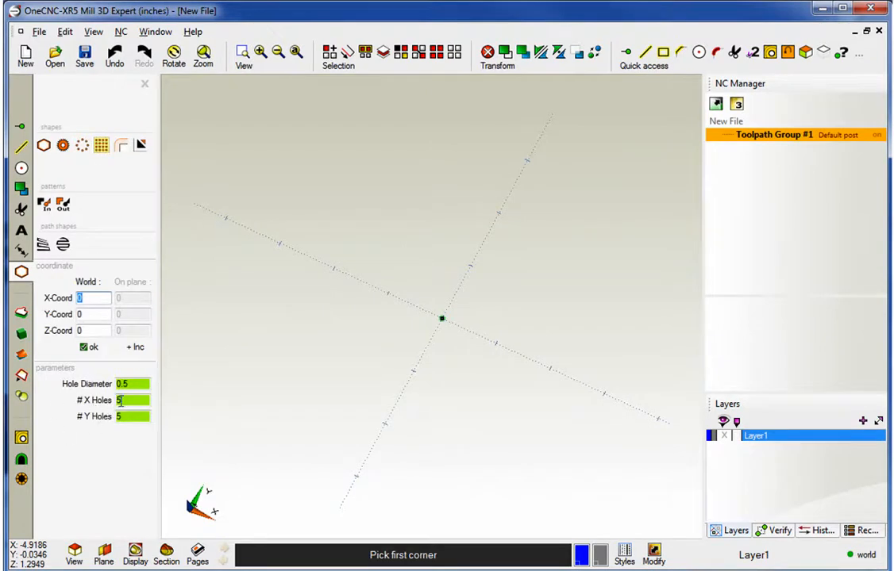
{"action": "left_click", "coordinate": [131, 399]}
{"action": "type", "text": "10"}
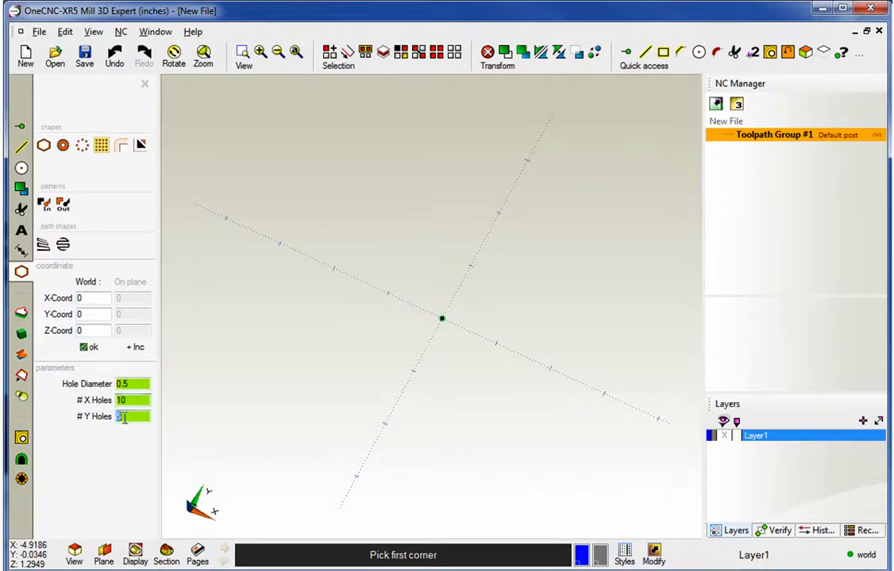
{"action": "type", "text": "6"}
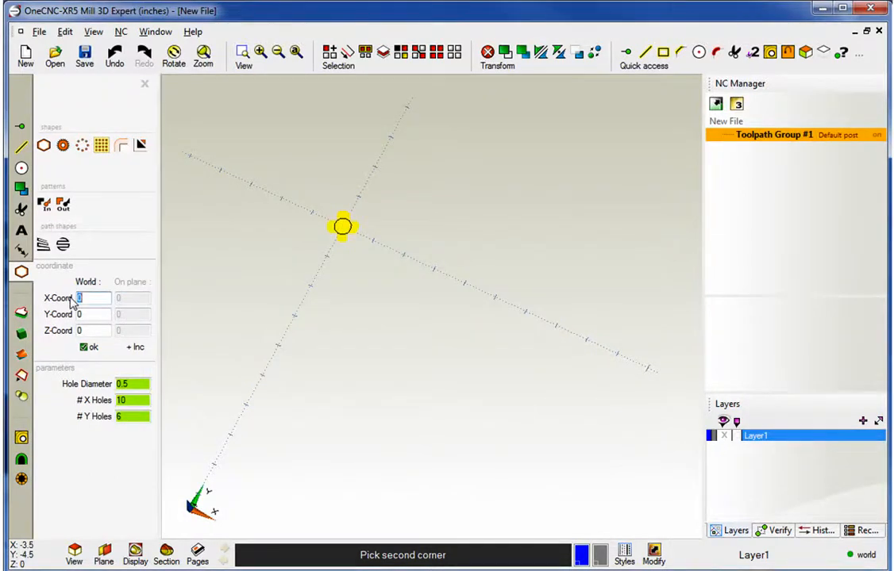
{"action": "type", "text": "12"}
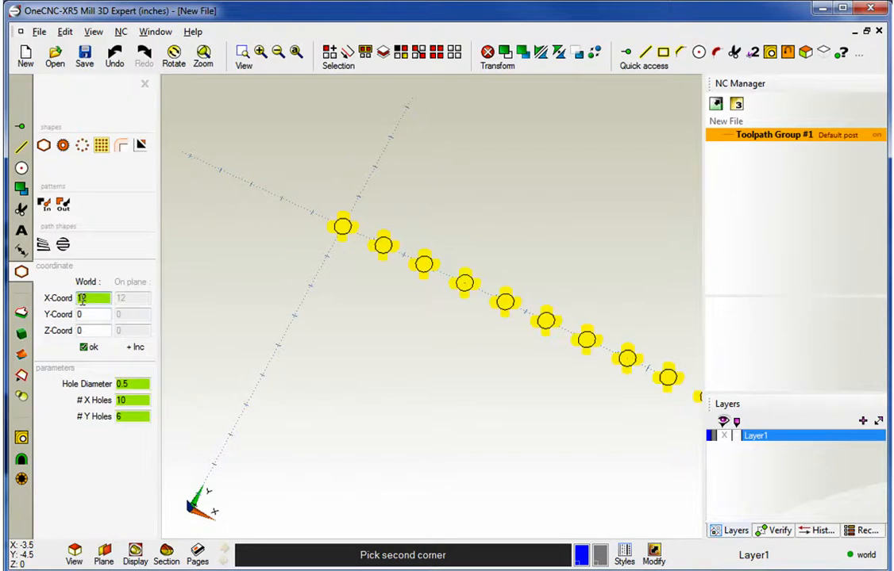
{"action": "left_click", "coordinate": [92, 314]}
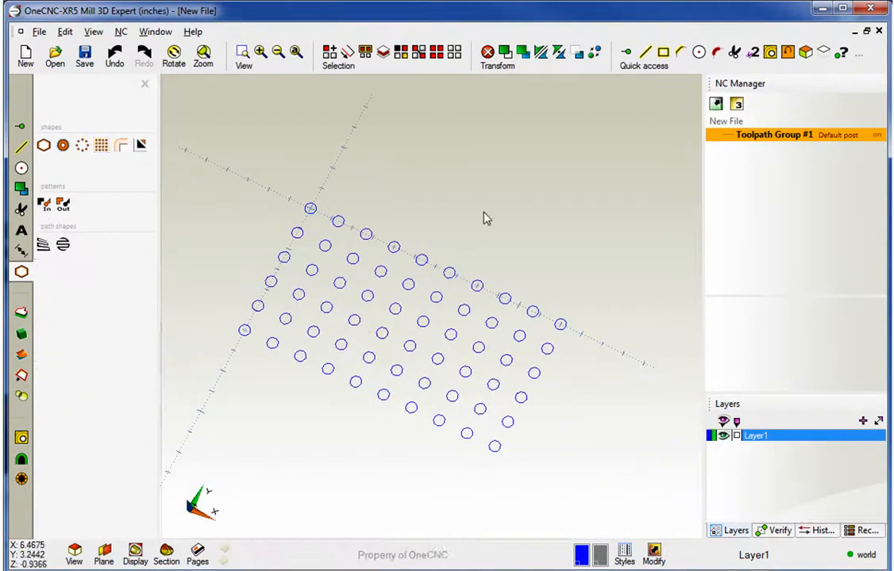
{"action": "mouse_move", "coordinate": [294, 184]}
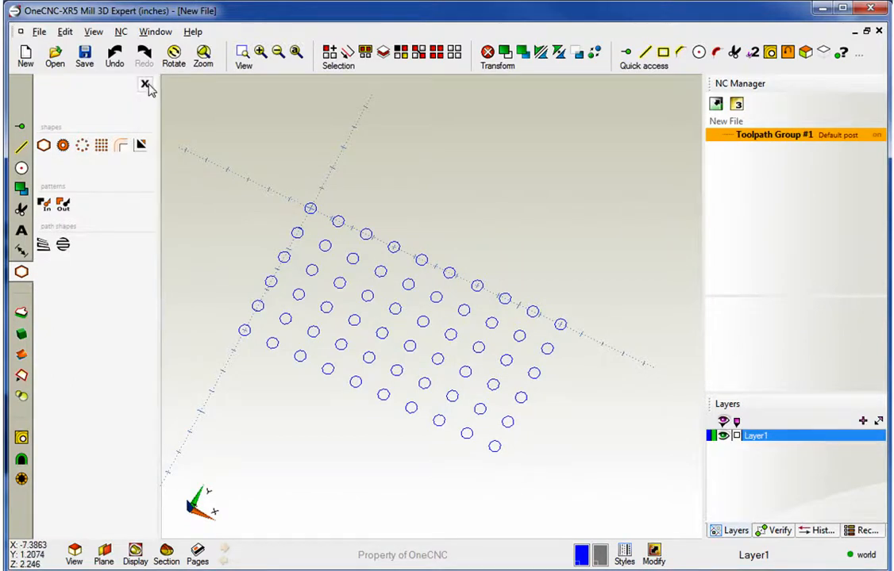
- Close the Shapes panel, returning to the main tool list with the hole grid kept
{"action": "left_click", "coordinate": [146, 86]}
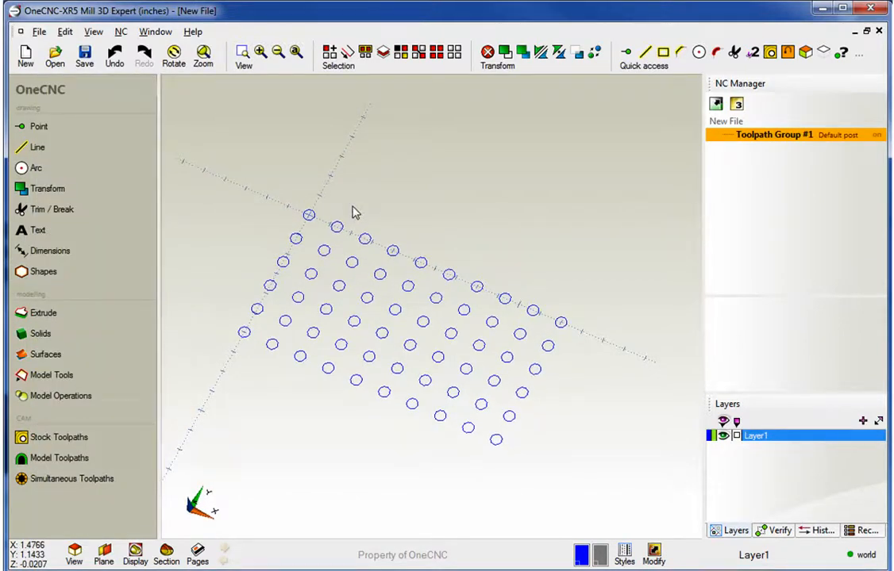